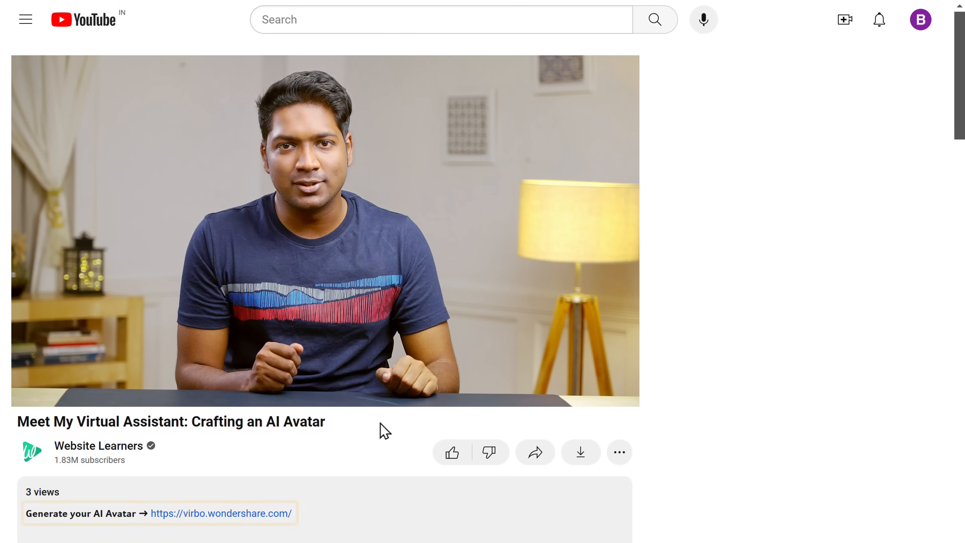
Download the Virbo installer from virbo.wondershare.com, run it and accept the licence agreement to install
left_click(220, 513)
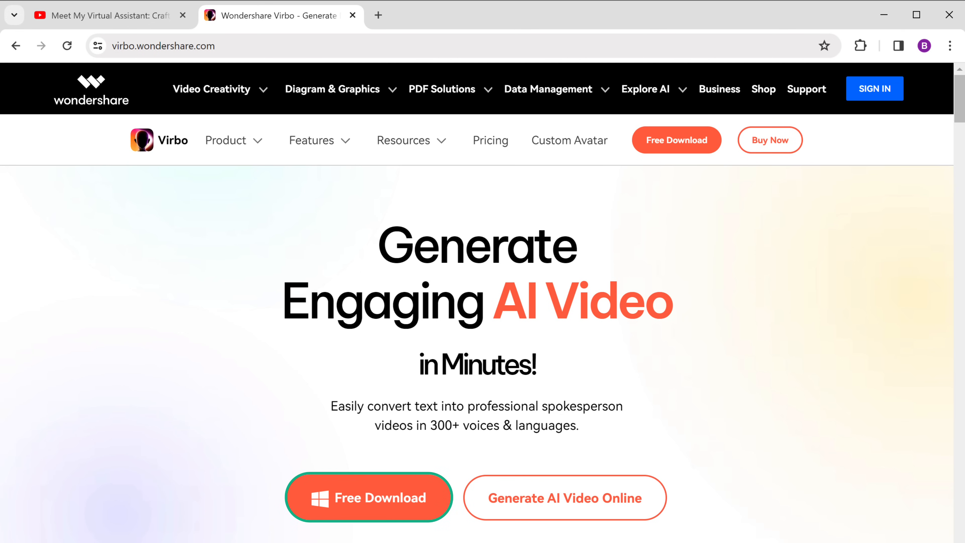
left_click(872, 46)
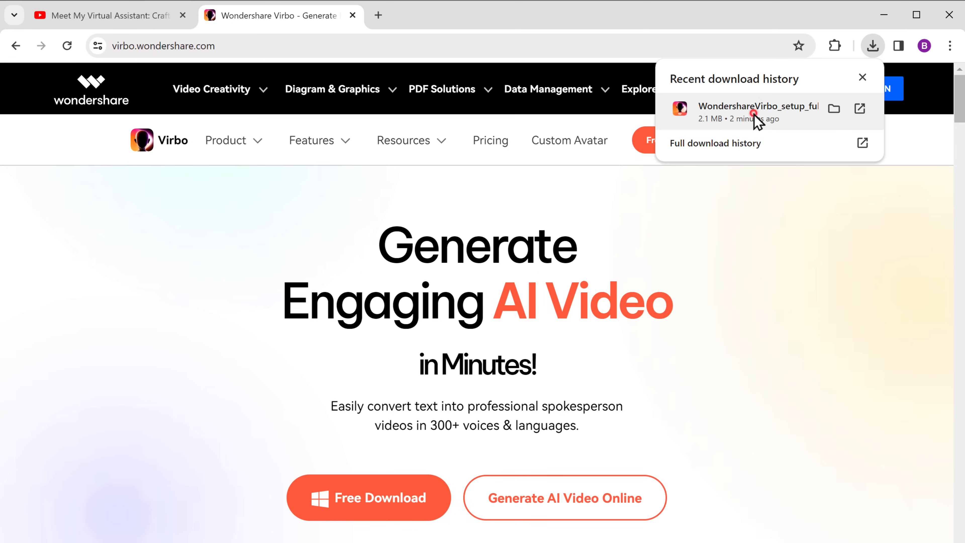
left_click(759, 111)
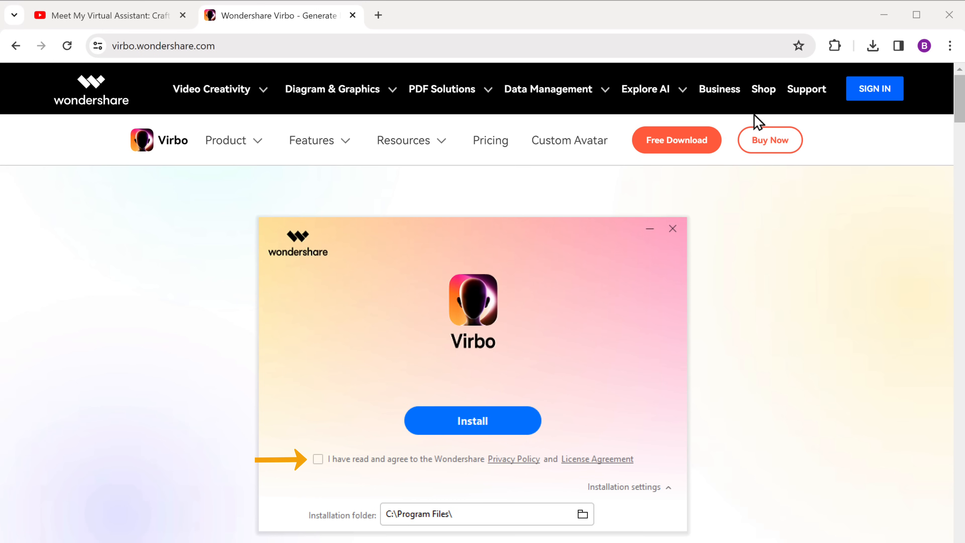
left_click(318, 458)
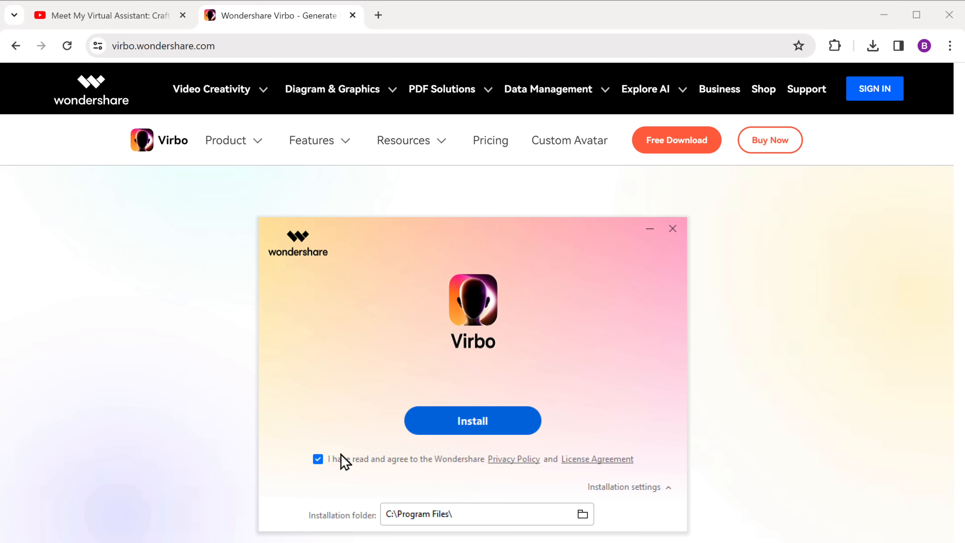
left_click(472, 421)
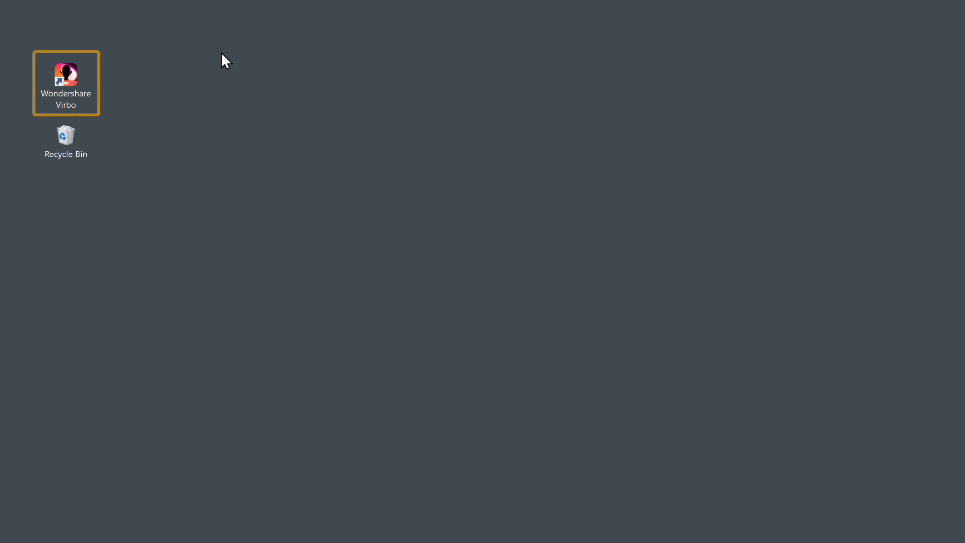
Launch Virbo from the desktop shortcut and sign in with a Google account
right_click(66, 83)
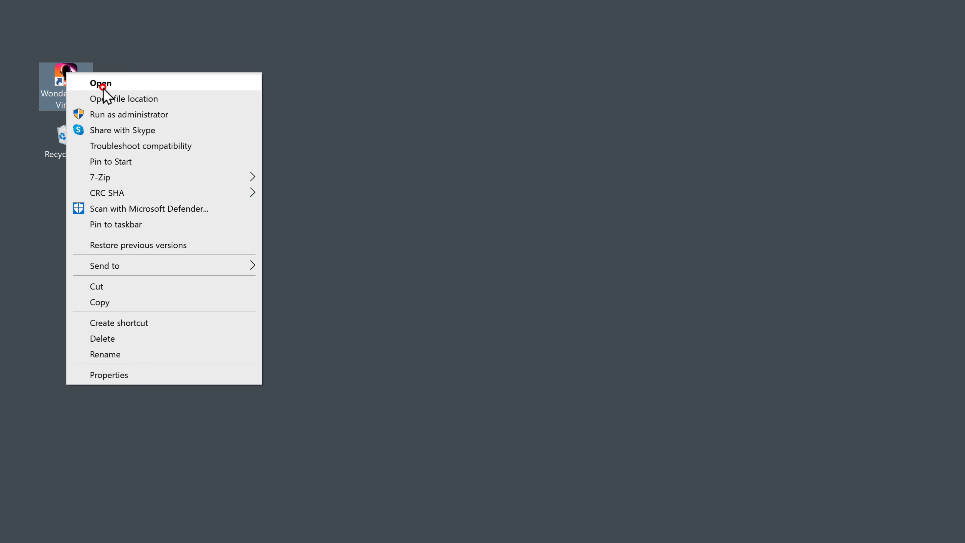
left_click(101, 82)
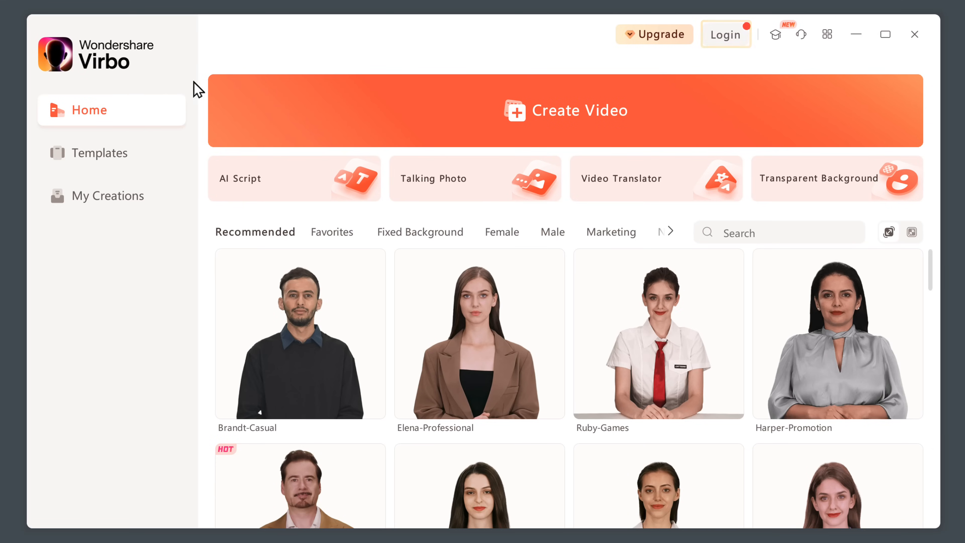
left_click(725, 34)
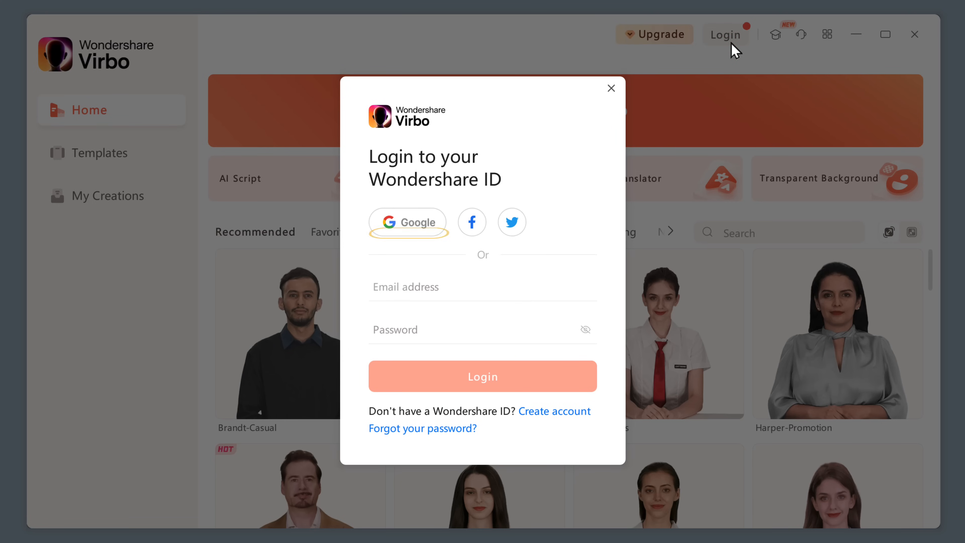
left_click(407, 222)
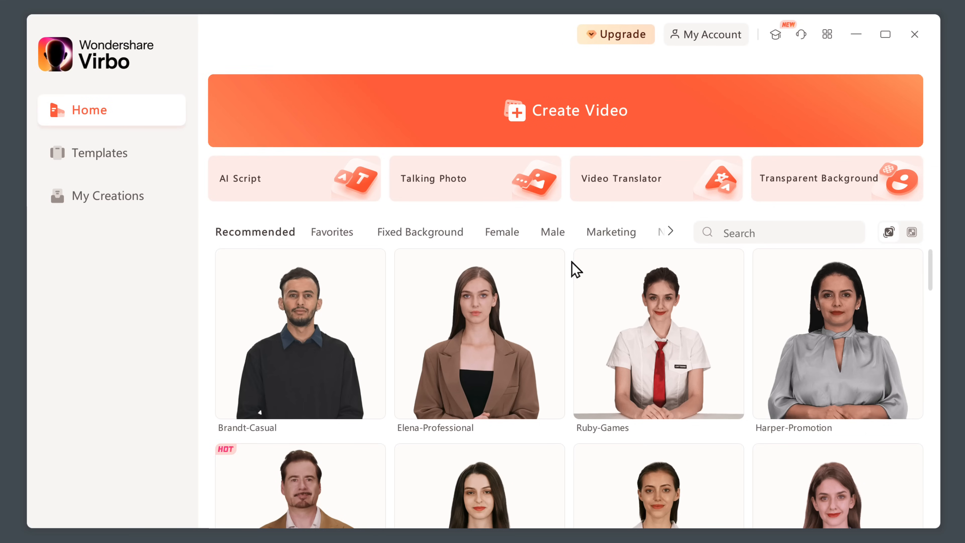
Create a new video project in Portrait 9:16 format
left_click(565, 110)
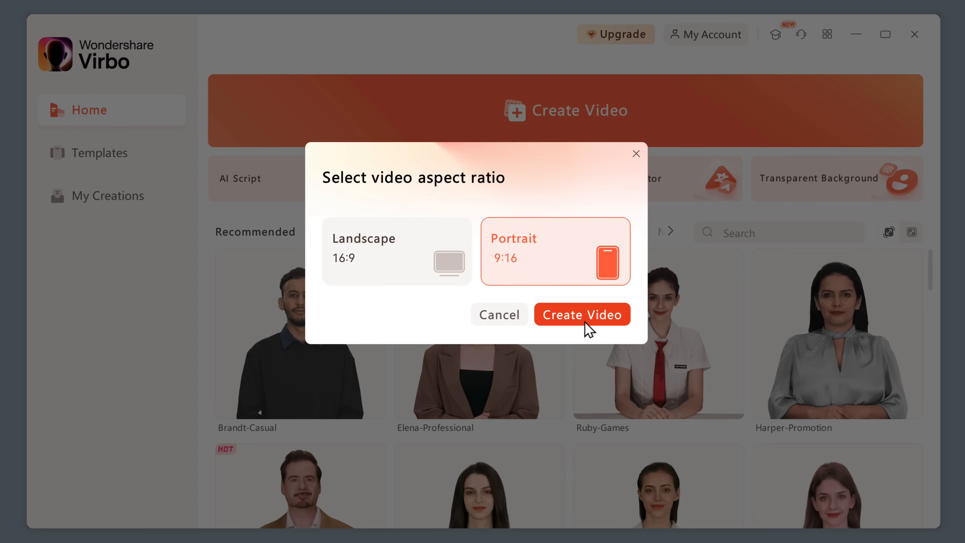
left_click(582, 315)
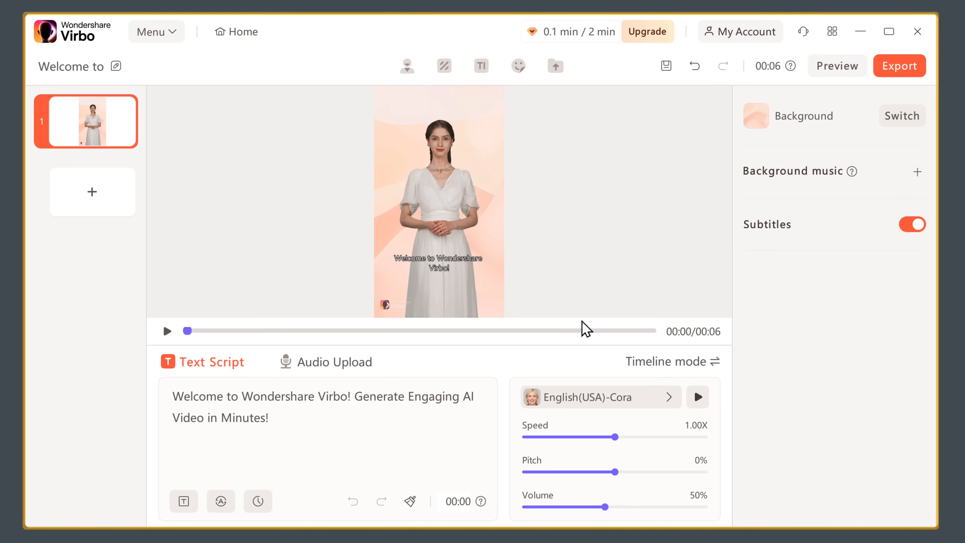
Replace the default presenter with the Audrey - Casual avatar from the Fixed Background category
left_click(438, 203)
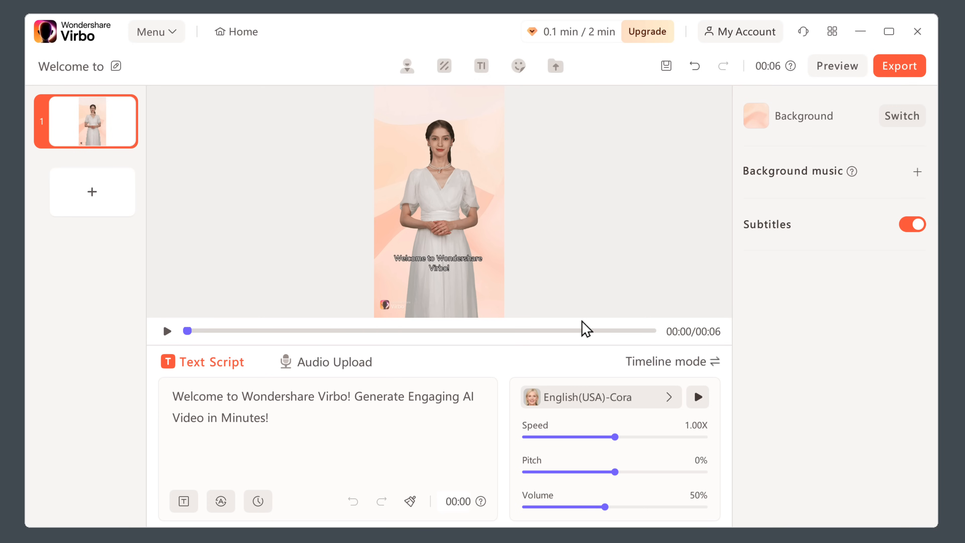
left_click(406, 66)
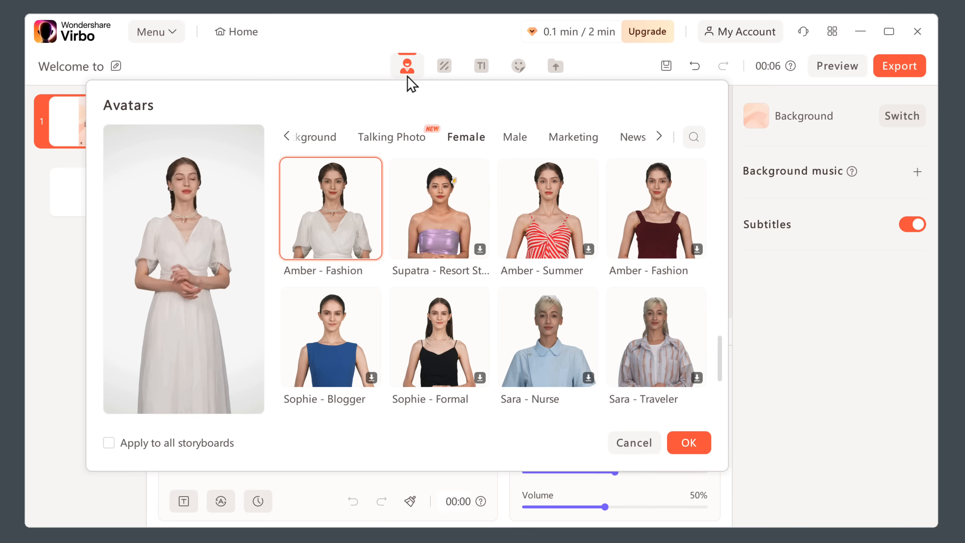
scroll("down", 3)
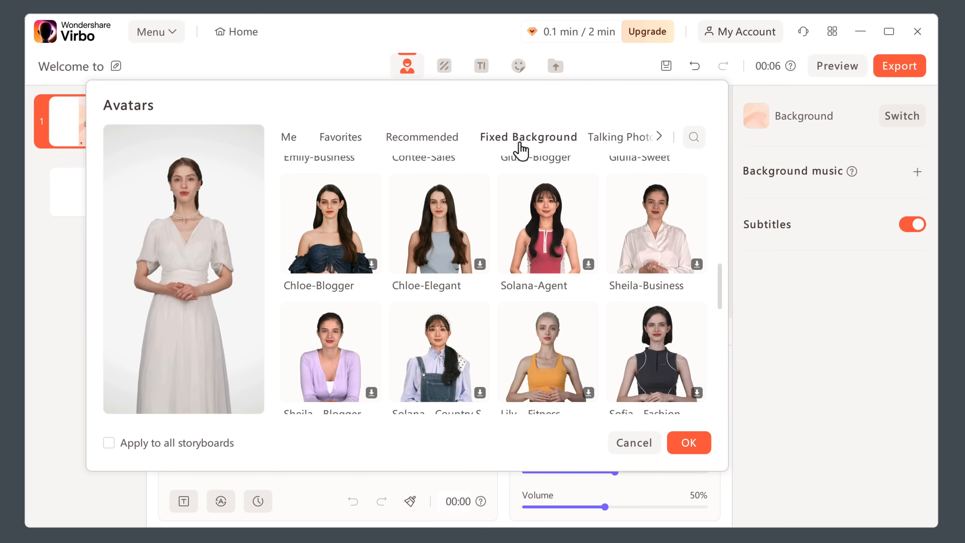
scroll("down", 3)
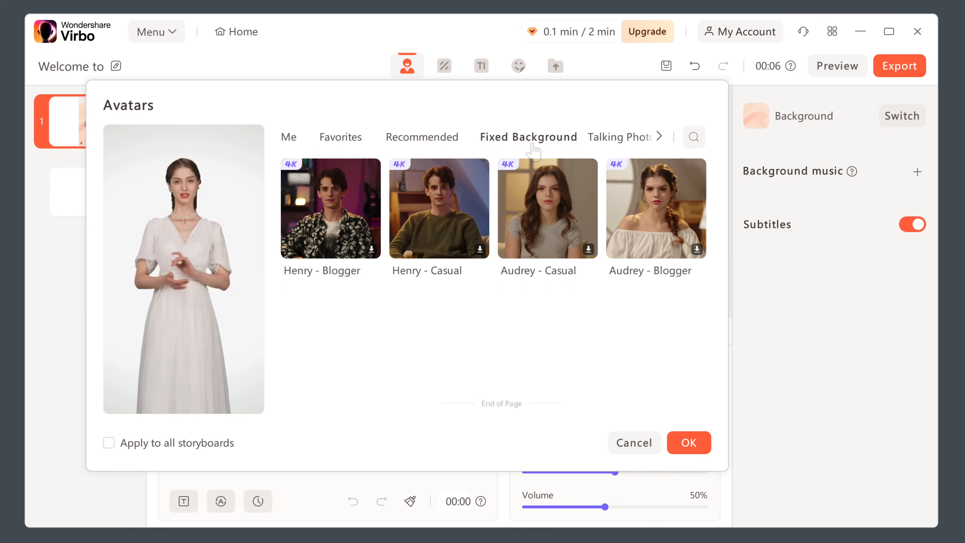
left_click(546, 209)
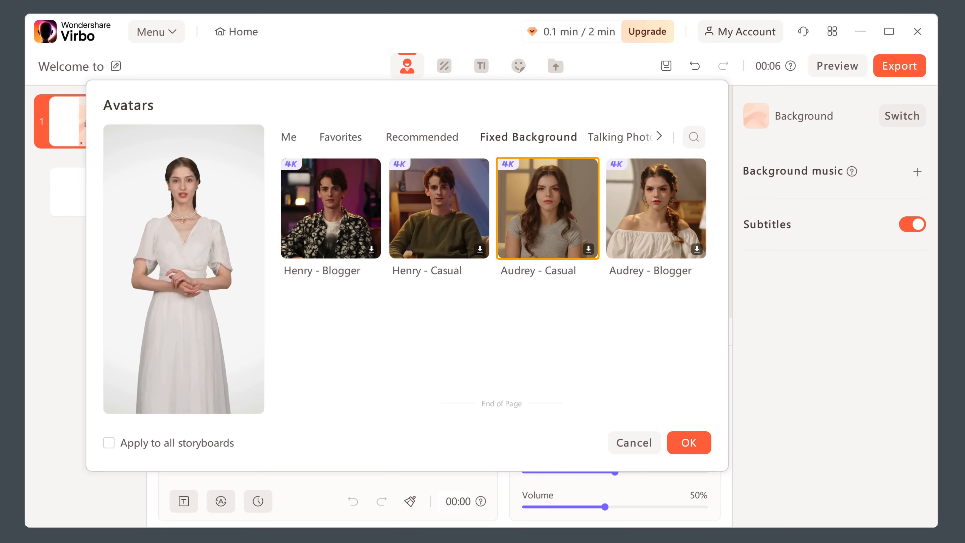
mouse_move(588, 253)
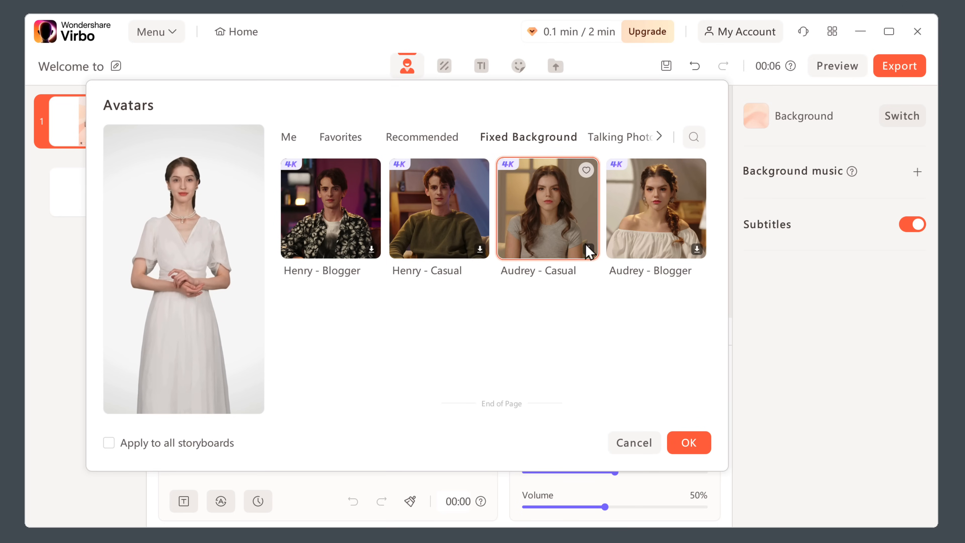
left_click(548, 209)
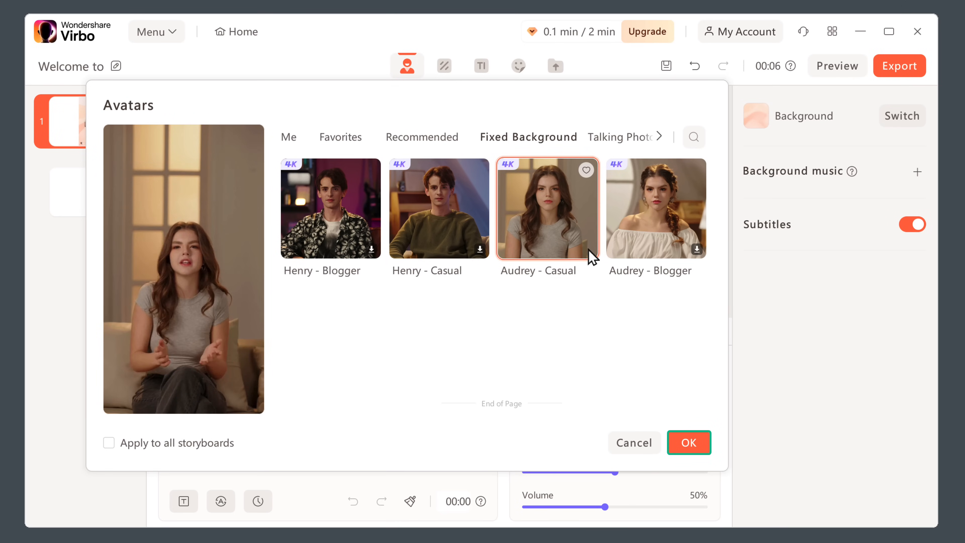
left_click(688, 442)
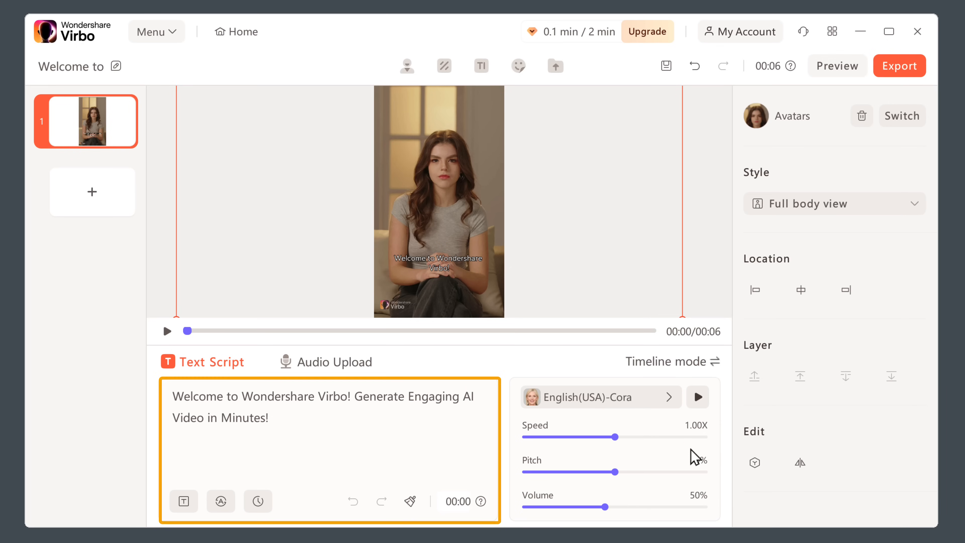
Replace the script with the Carolyn AI-avatar introduction and preview it in the Cora voice
key("ctrl+a")
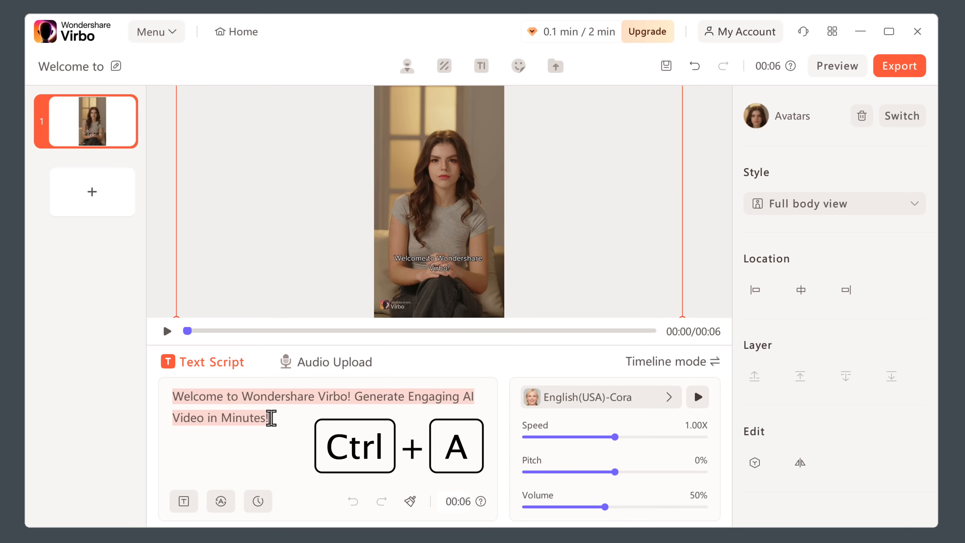
type("Hi, I'm Carolyn, I'm an A")
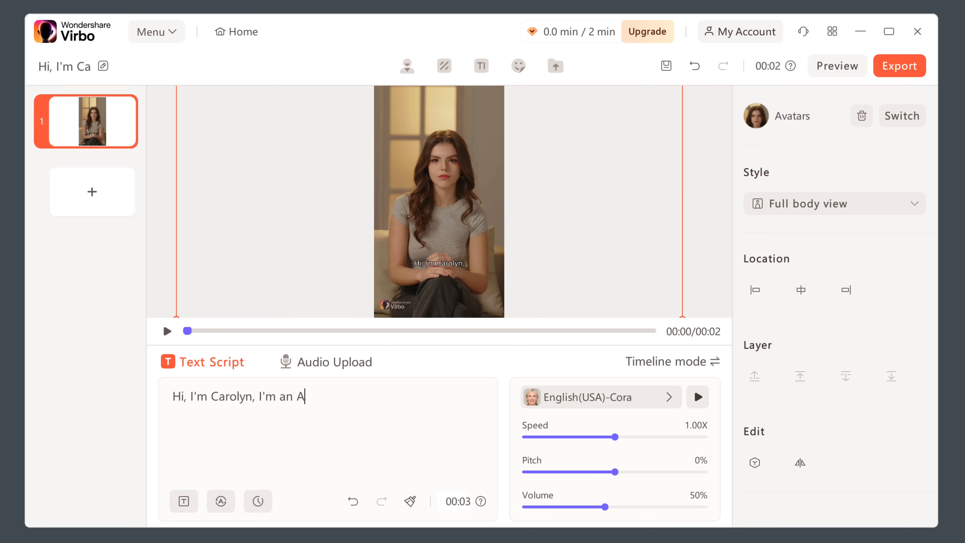
type("I avatar created entirely by Artificial Intelligence. You too can create a video like this with just a few clicks. Try out yourself today!")
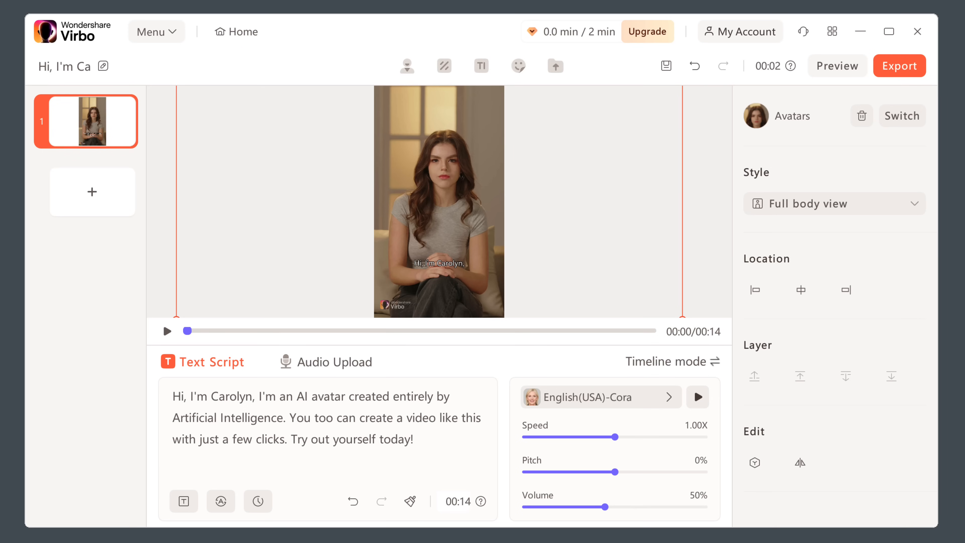
mouse_move(696, 411)
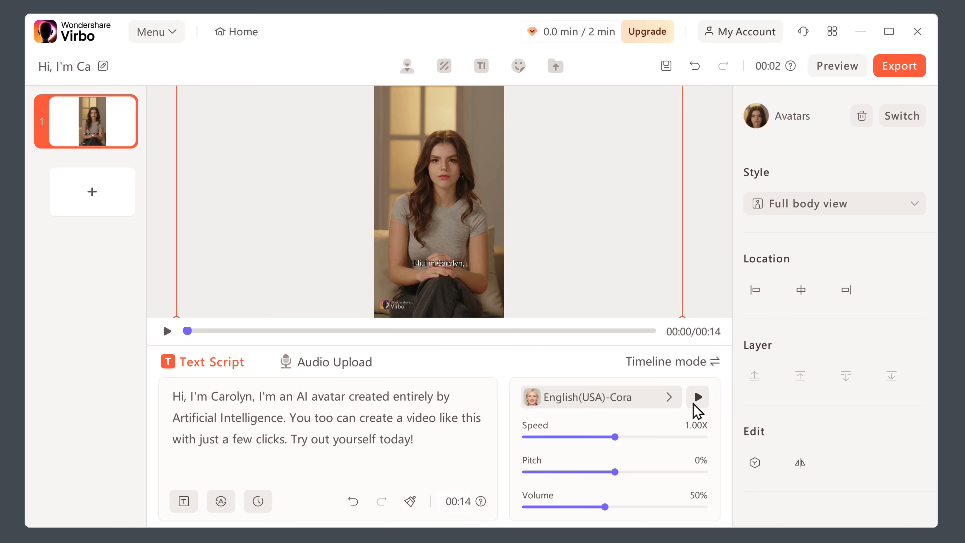
left_click(698, 397)
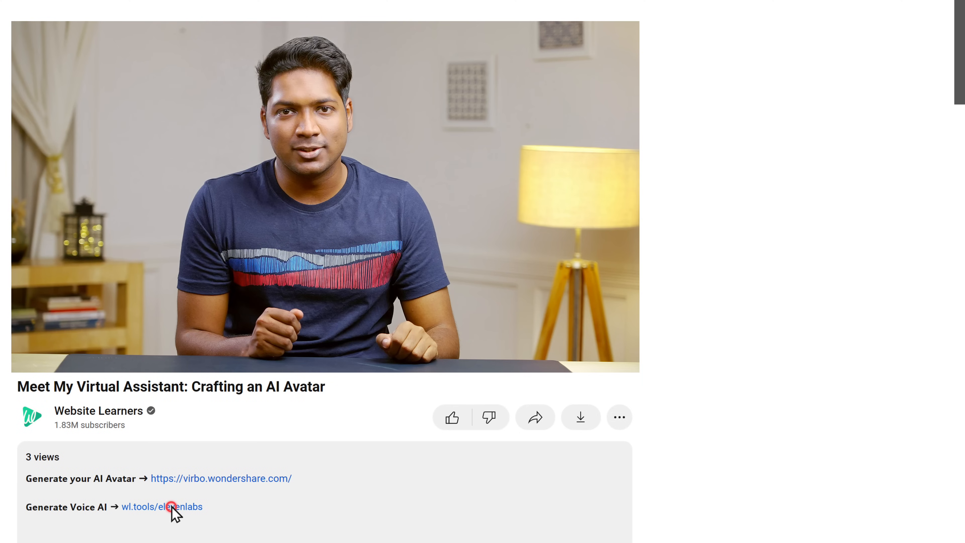
Sign up to ElevenLabs with Google and choose the Rachel voice
left_click(161, 507)
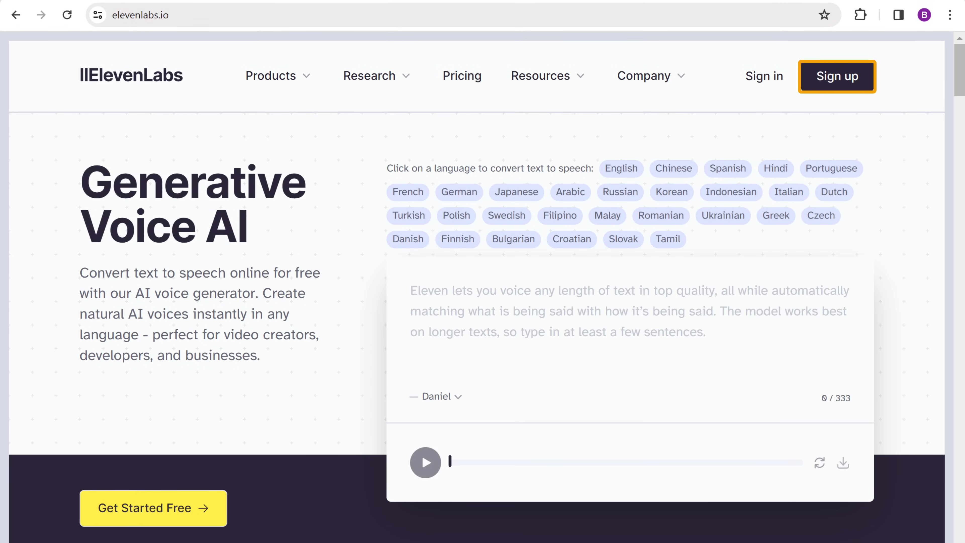
left_click(836, 77)
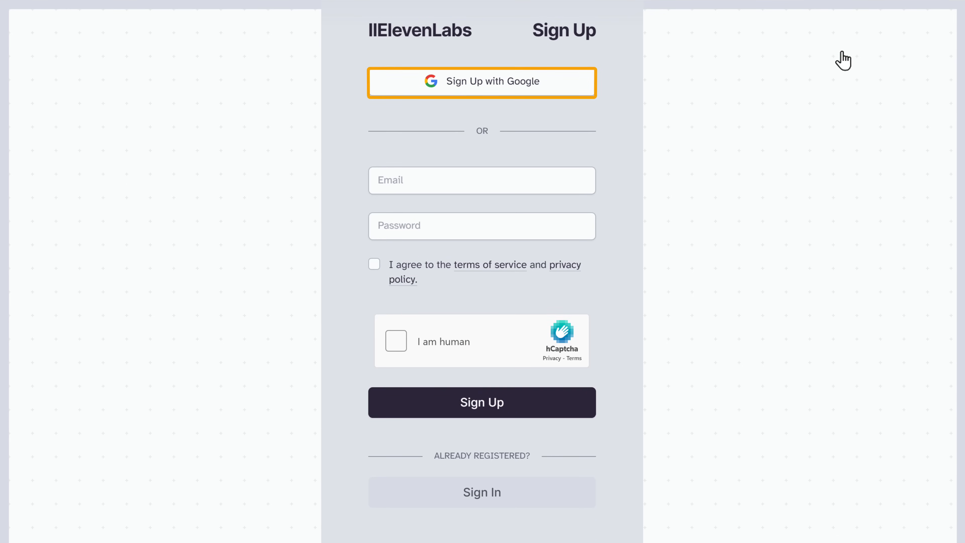
left_click(482, 82)
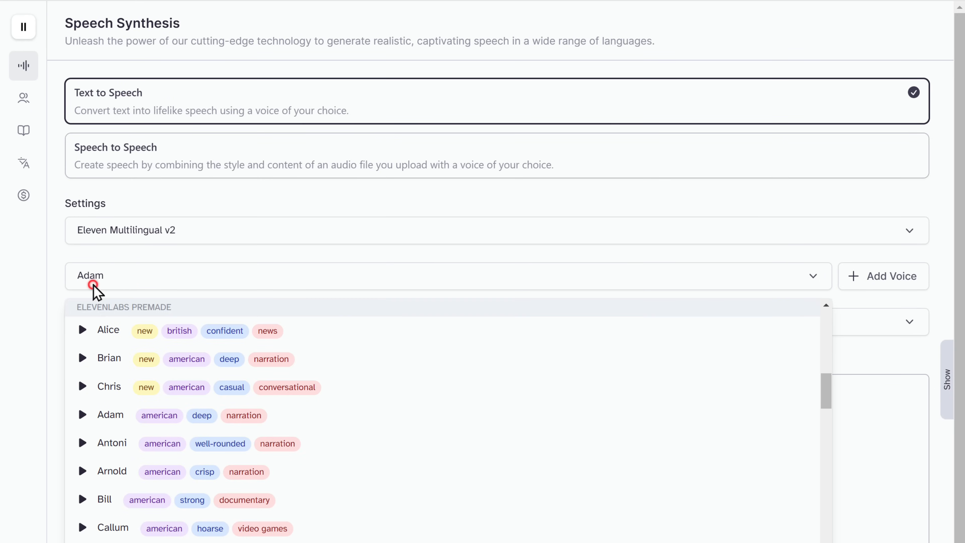
scroll("down", 3)
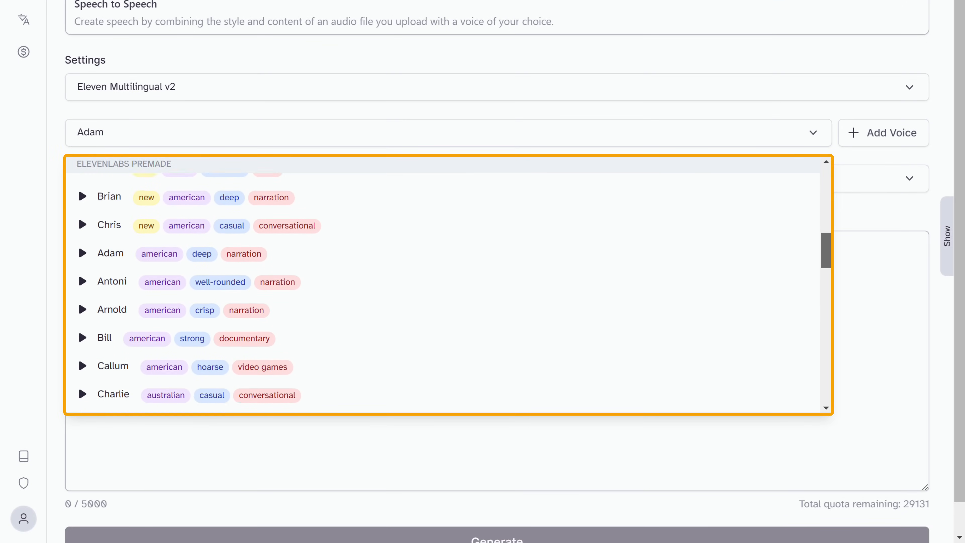
scroll("down", 3)
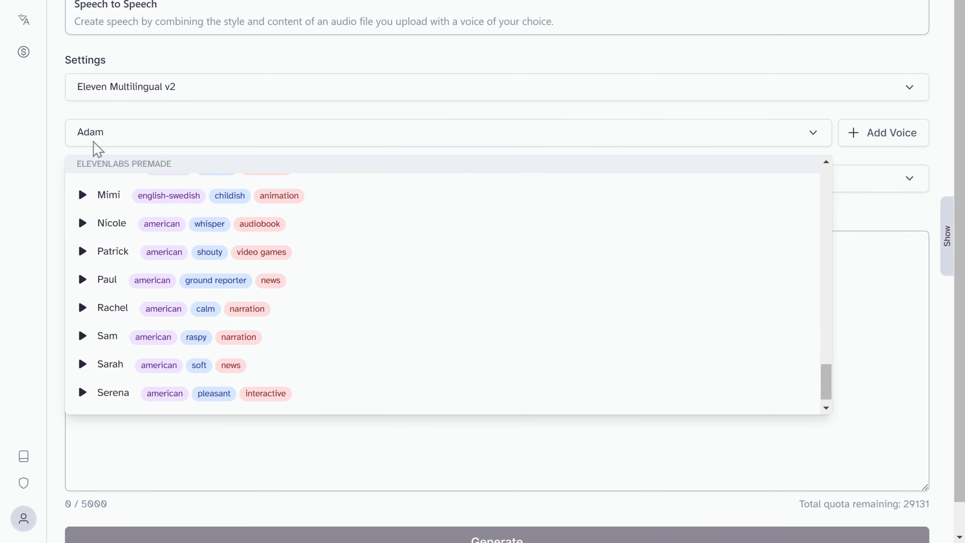
mouse_move(118, 322)
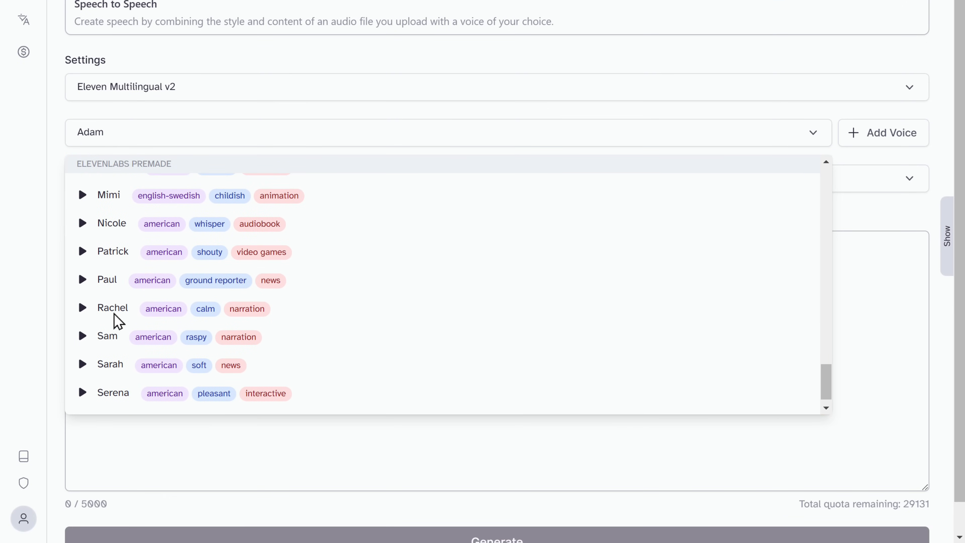
left_click(113, 308)
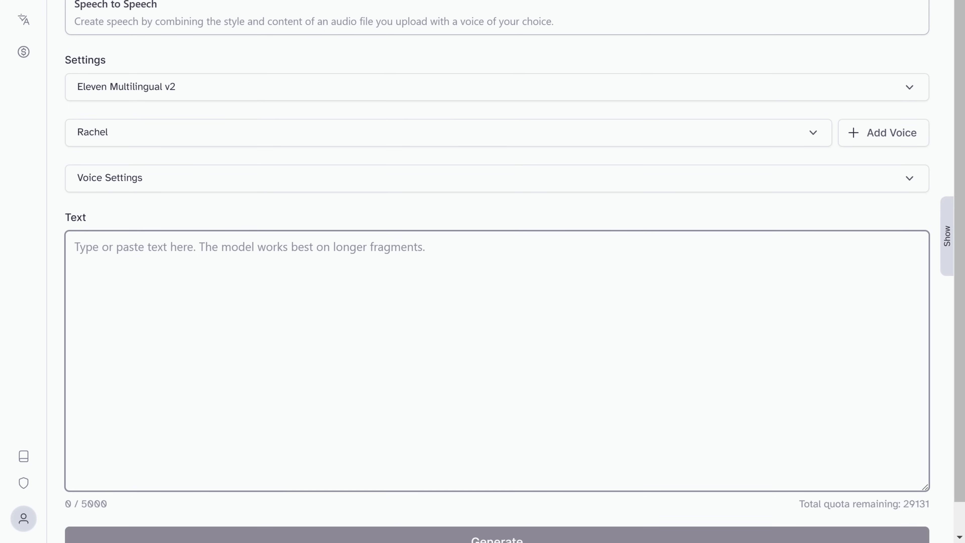
Generate speech from the Carolyn script ending 'Try out yourself today!' and download the mp3
type("Hi, I'm Carolyn, I'm an AI avatar created entirely by Artificial Intelligence. You too can create a video like this with just a few clicks.")
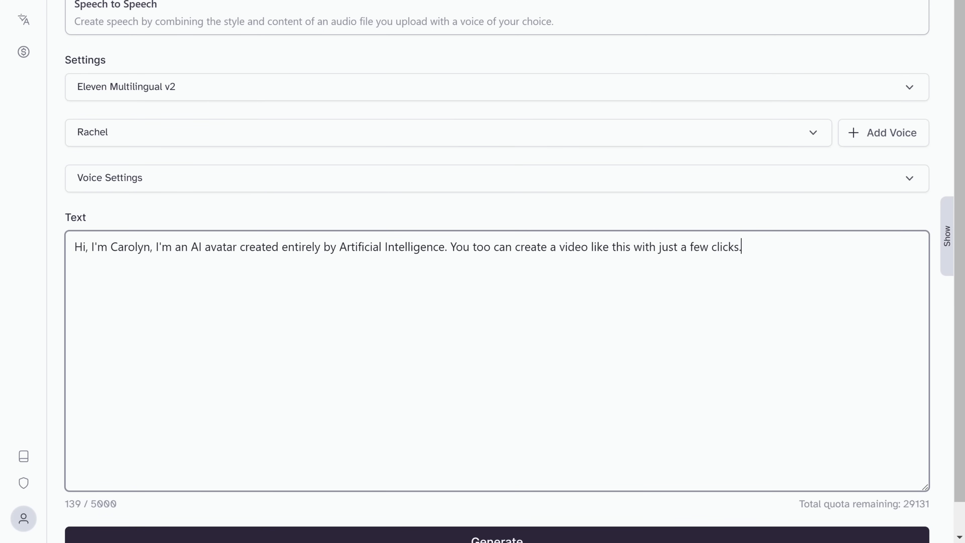
type("Try out yourself today!")
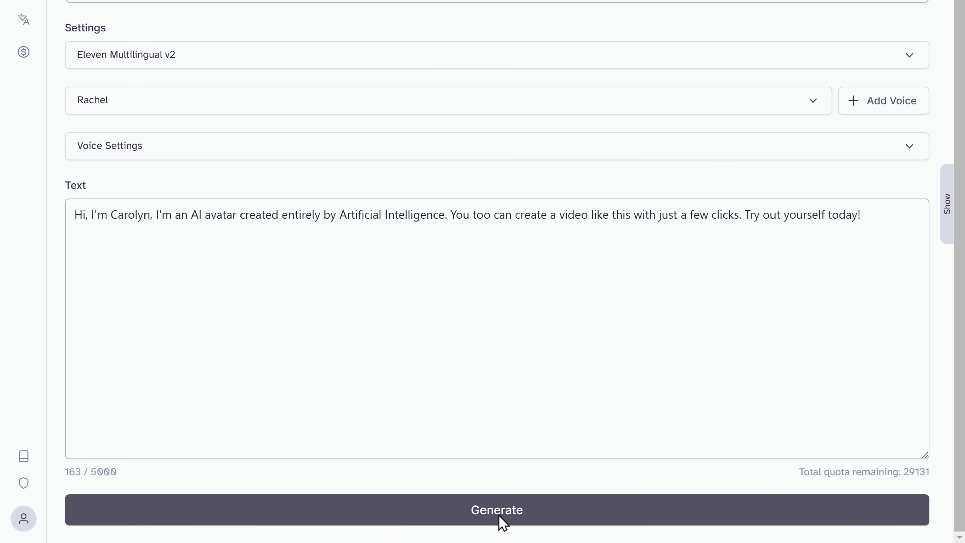
left_click(496, 510)
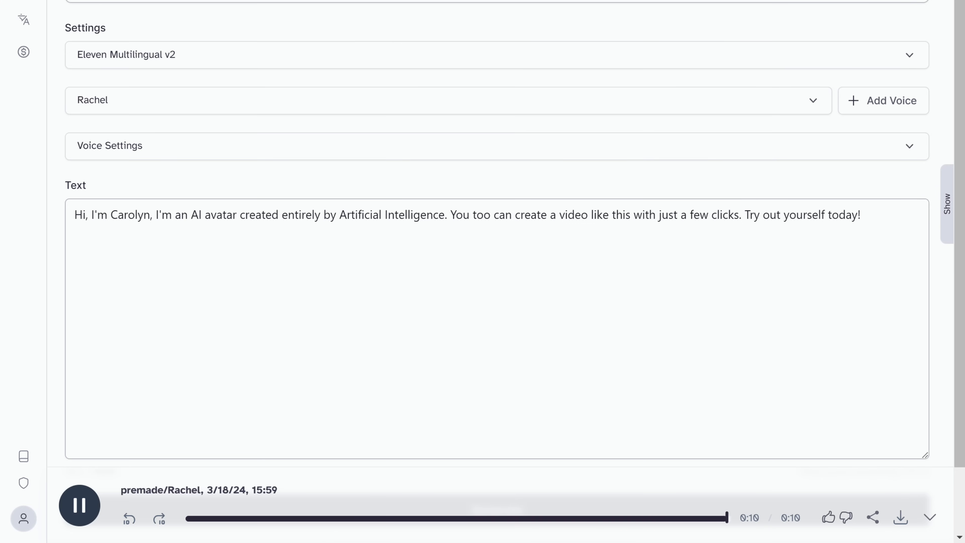
left_click(79, 504)
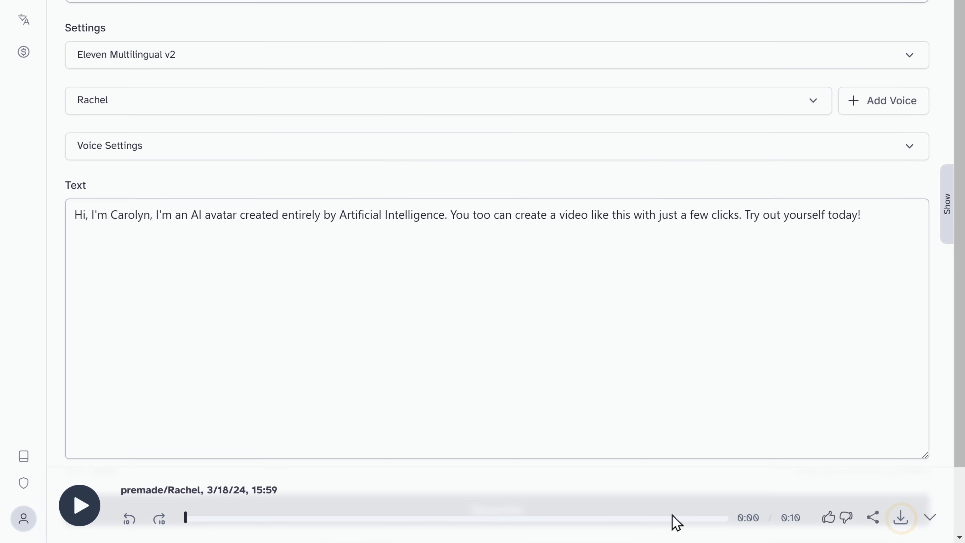
left_click(900, 517)
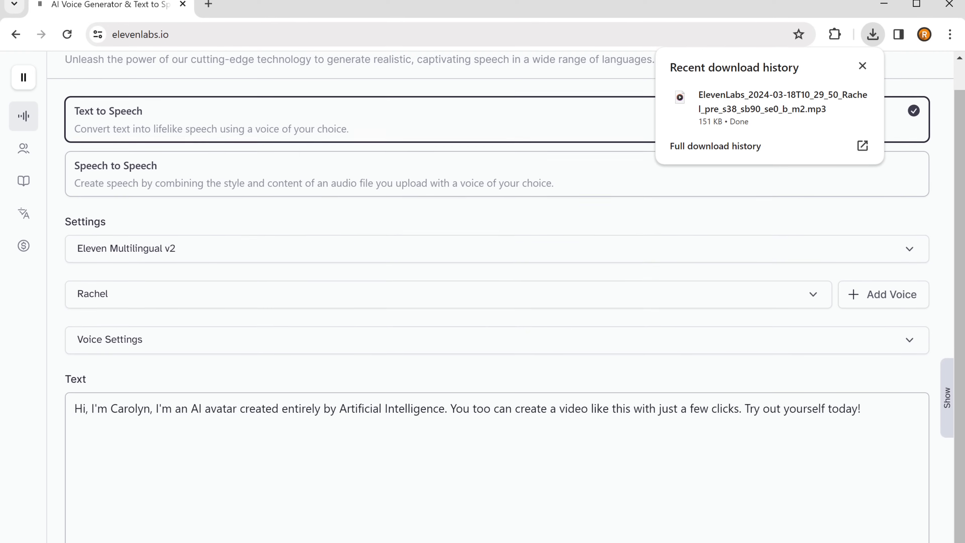
left_click(834, 110)
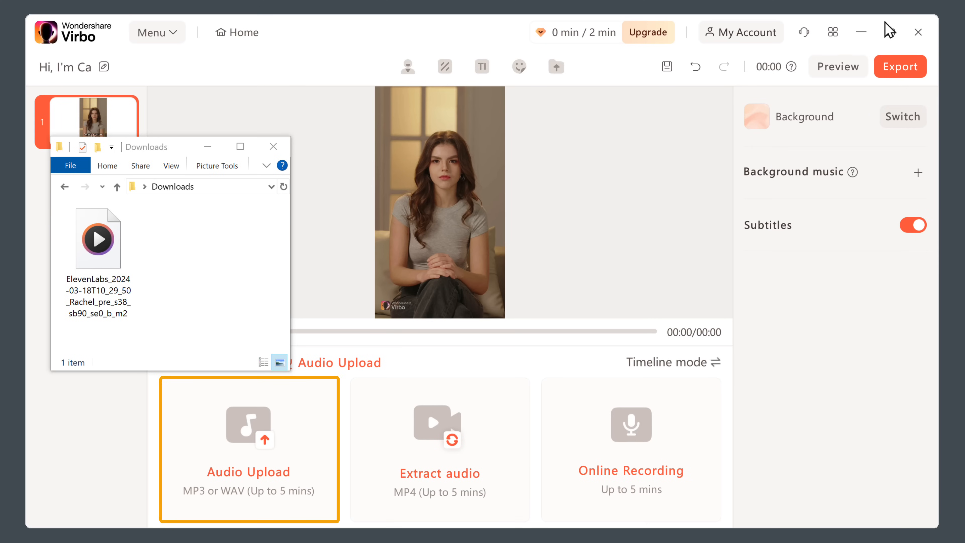
Upload the ElevenLabs mp3 from Downloads as the scene's audio and play the preview
left_click(248, 424)
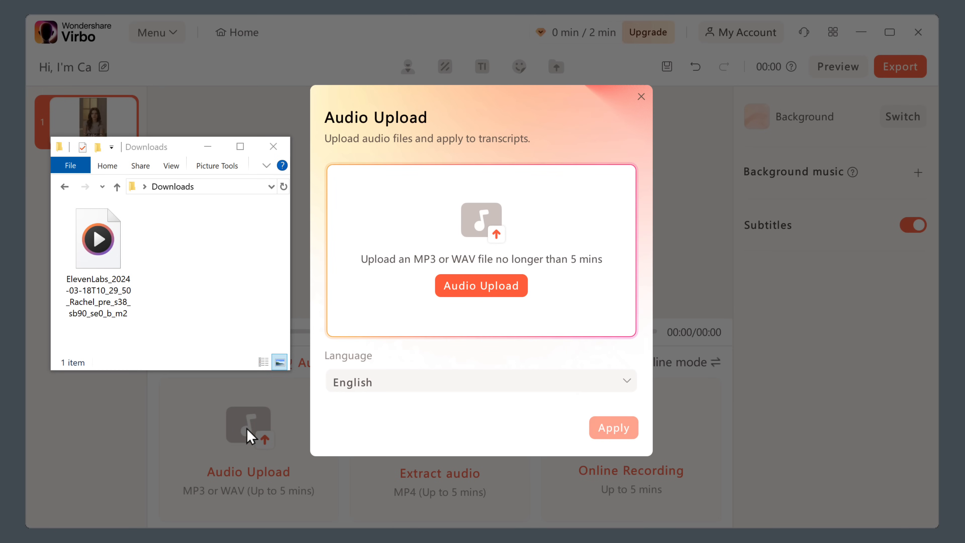
left_click(98, 238)
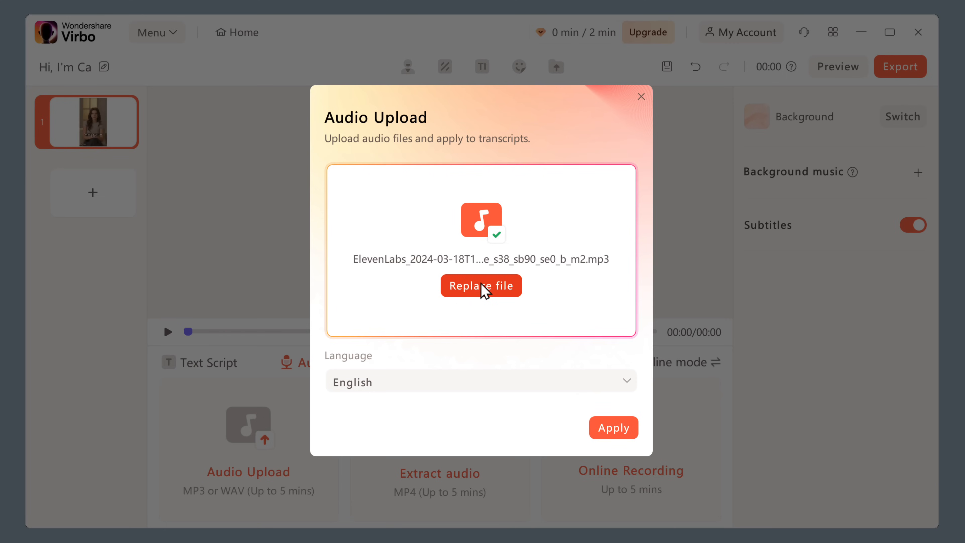
left_click(613, 428)
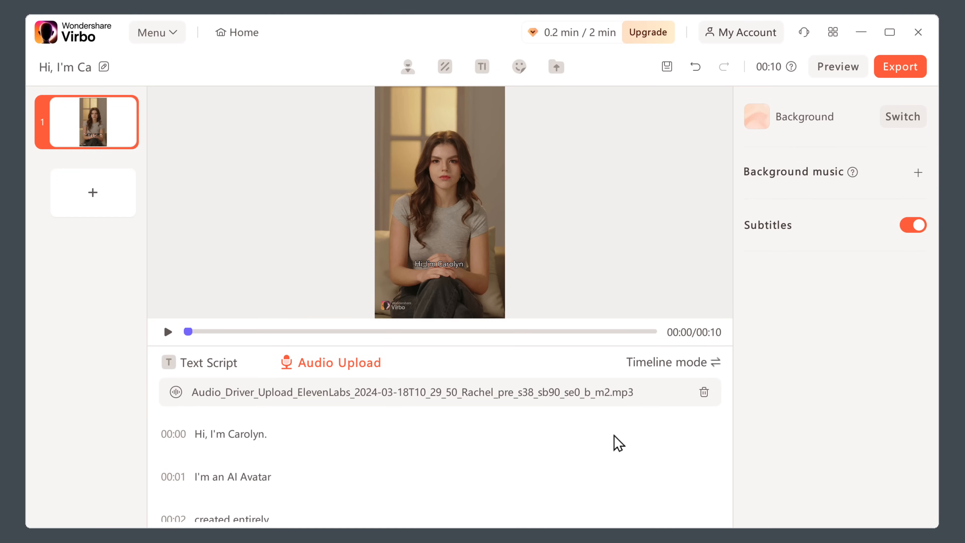
left_click(167, 331)
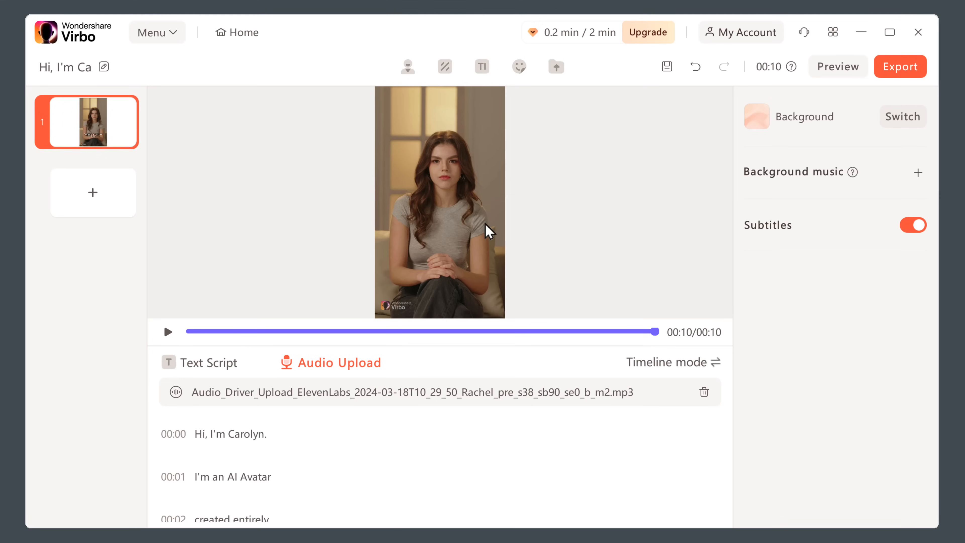
Export the avatar video at 720P resolution
left_click(899, 67)
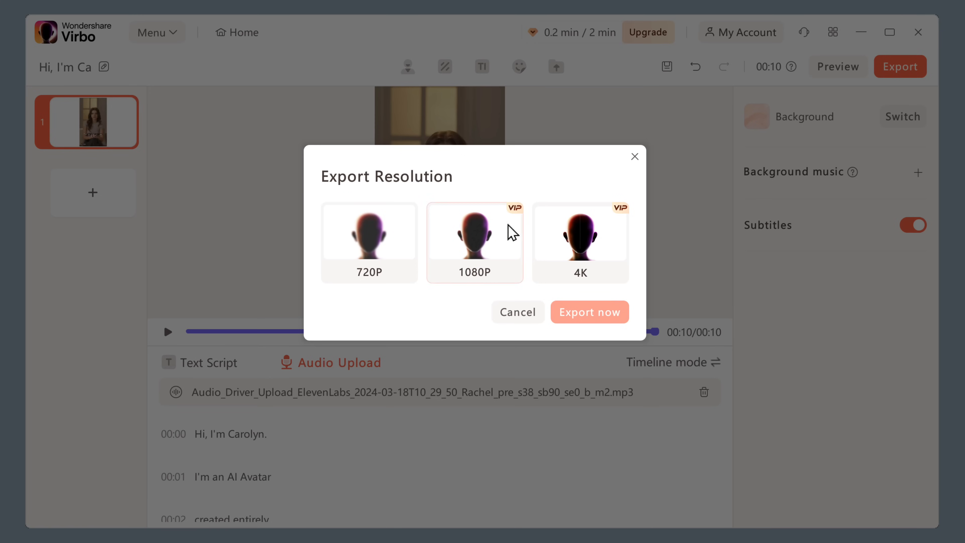
left_click(370, 243)
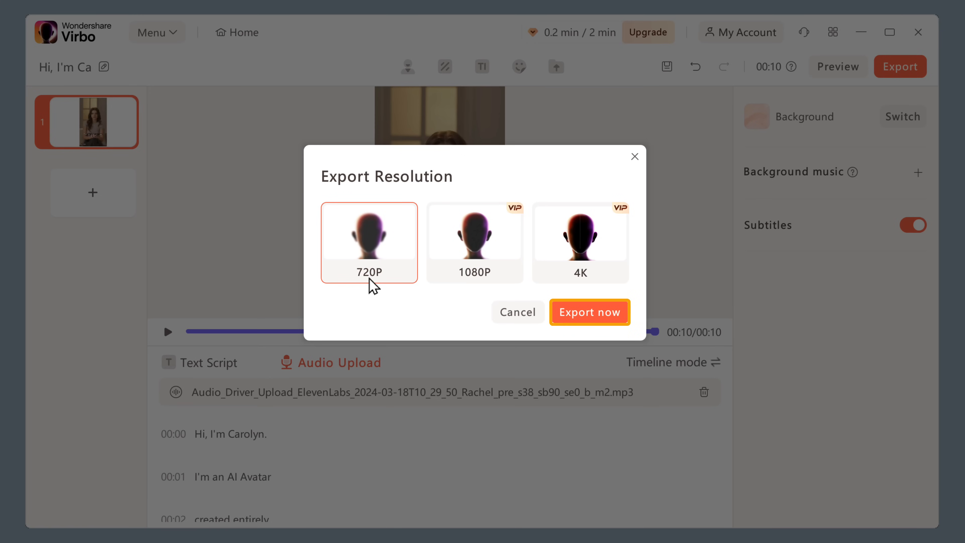
left_click(589, 312)
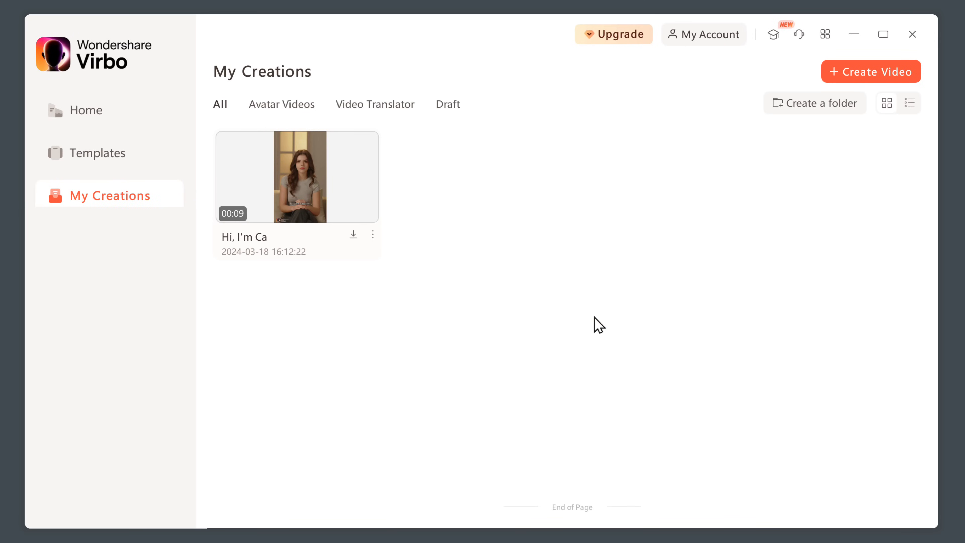
Download the exported video from My Creations as AI Avatar.mp4 and return to the home screen
left_click(297, 177)
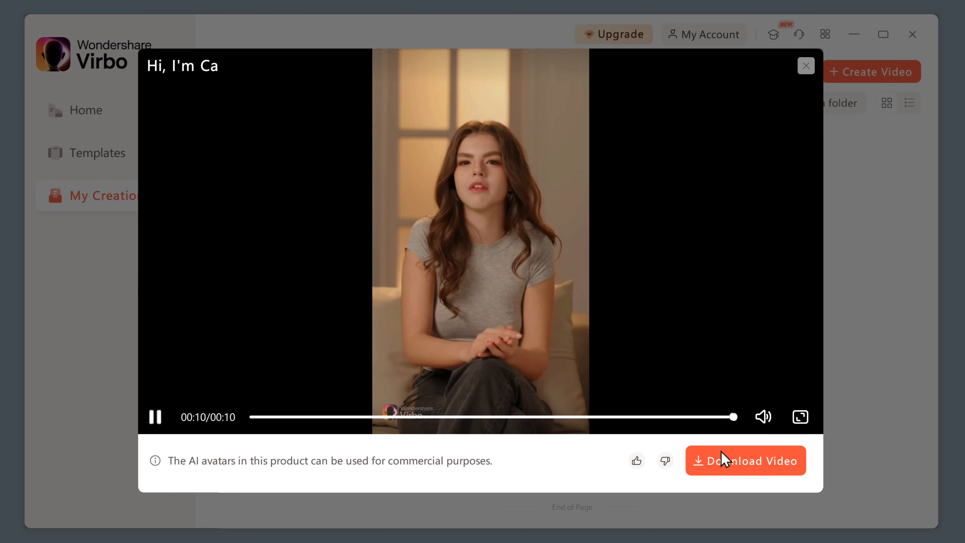
left_click(745, 460)
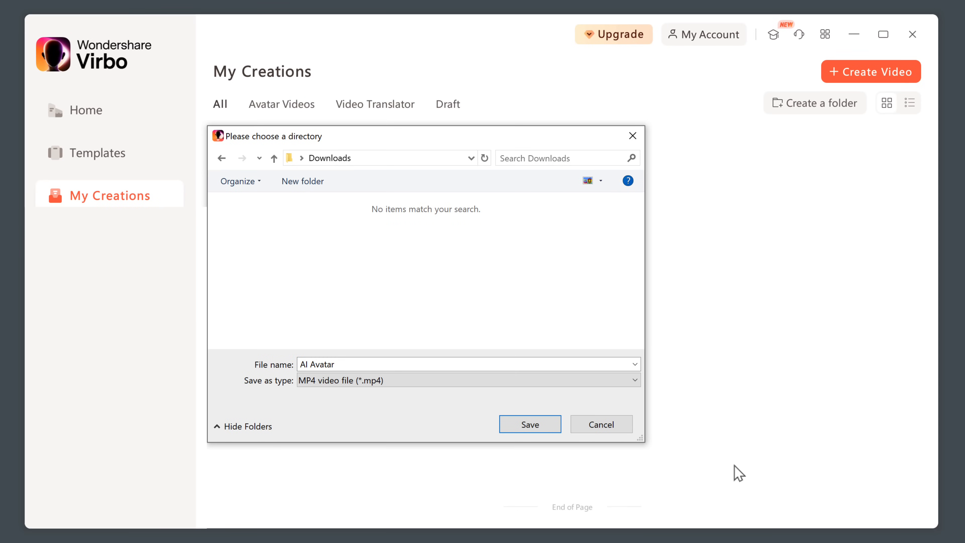
left_click(529, 424)
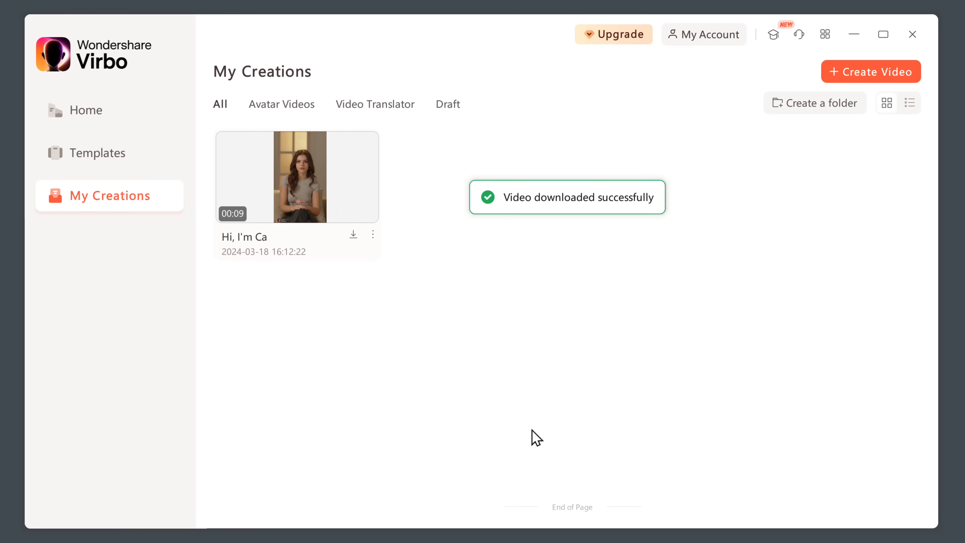
left_click(88, 110)
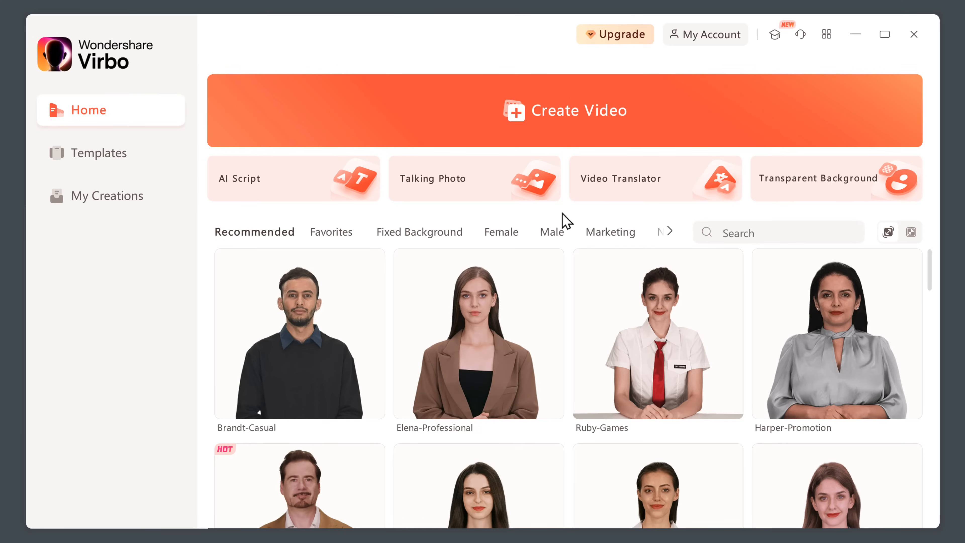
mouse_move(607, 197)
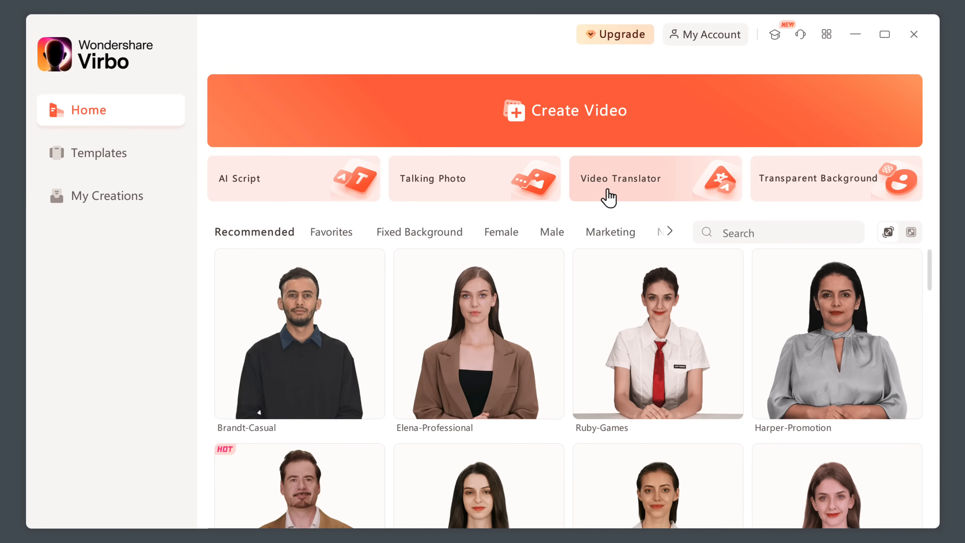
Load AI Avatar.mp4 into the Video Translator
left_click(620, 178)
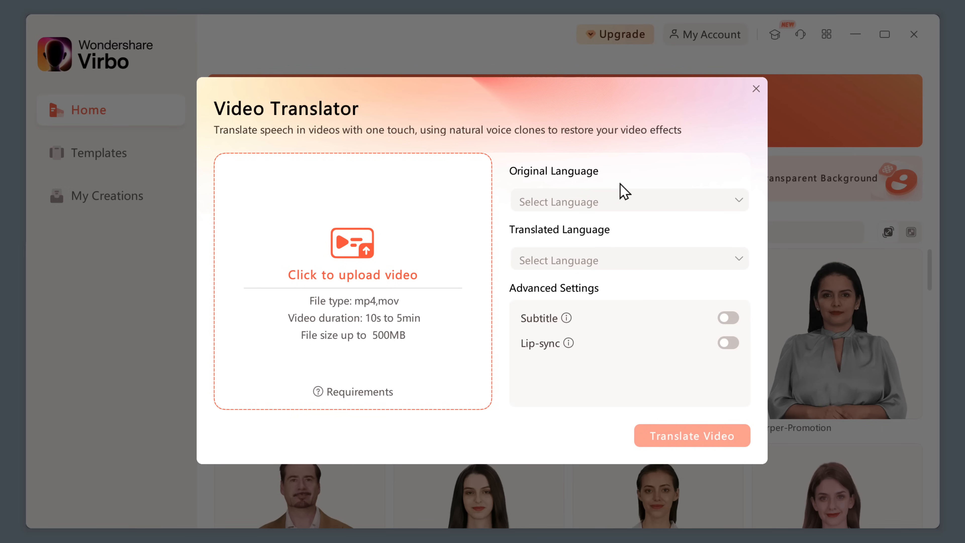
left_click(351, 258)
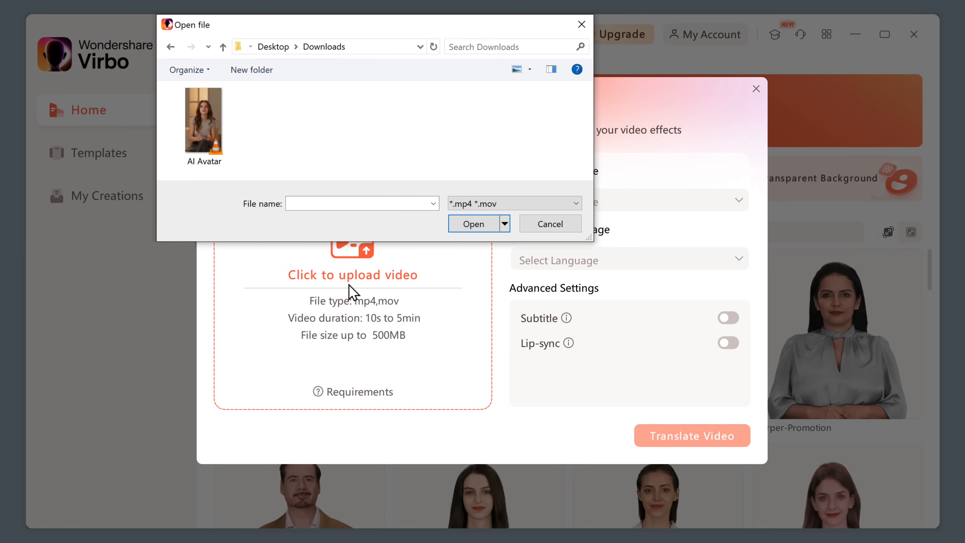
left_click(204, 118)
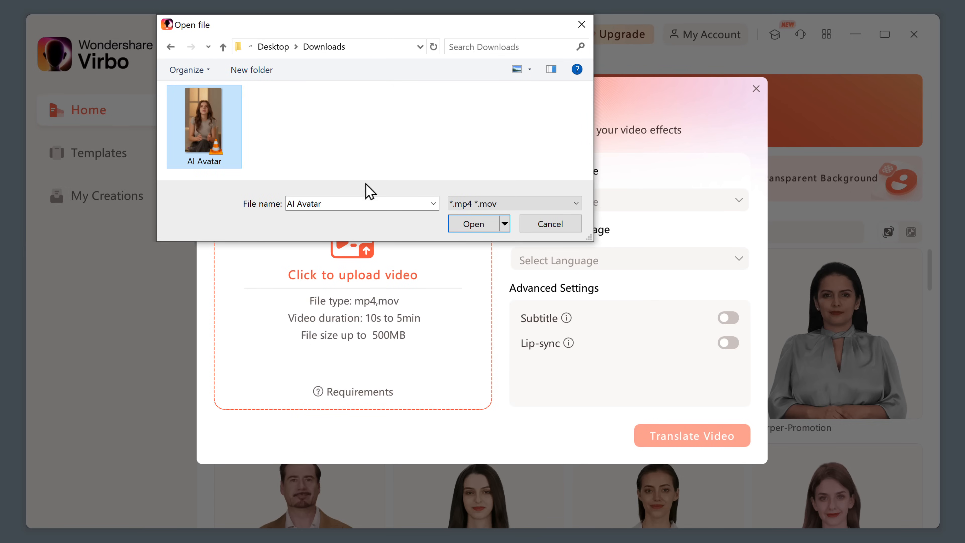
left_click(472, 223)
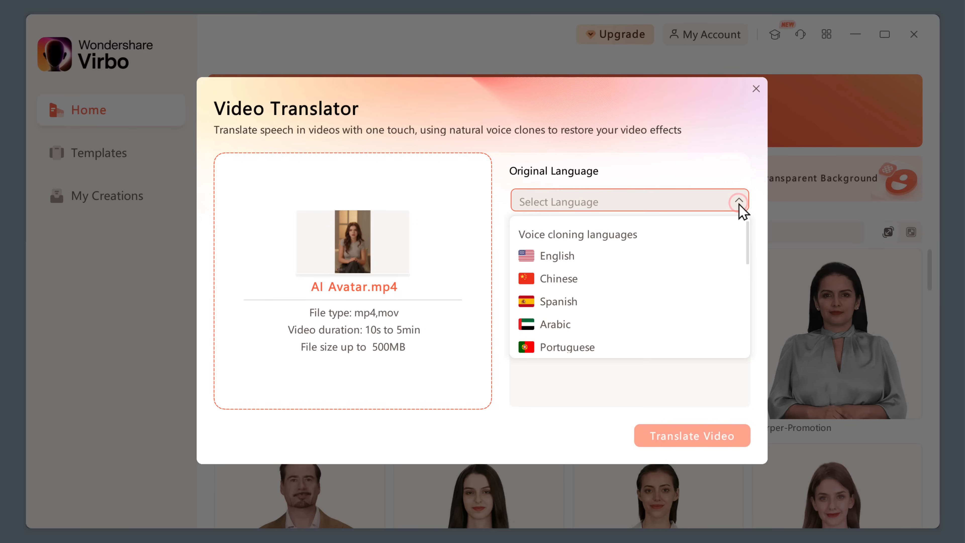
Translate the video from English to Spanish with Lip-sync enabled
left_click(556, 255)
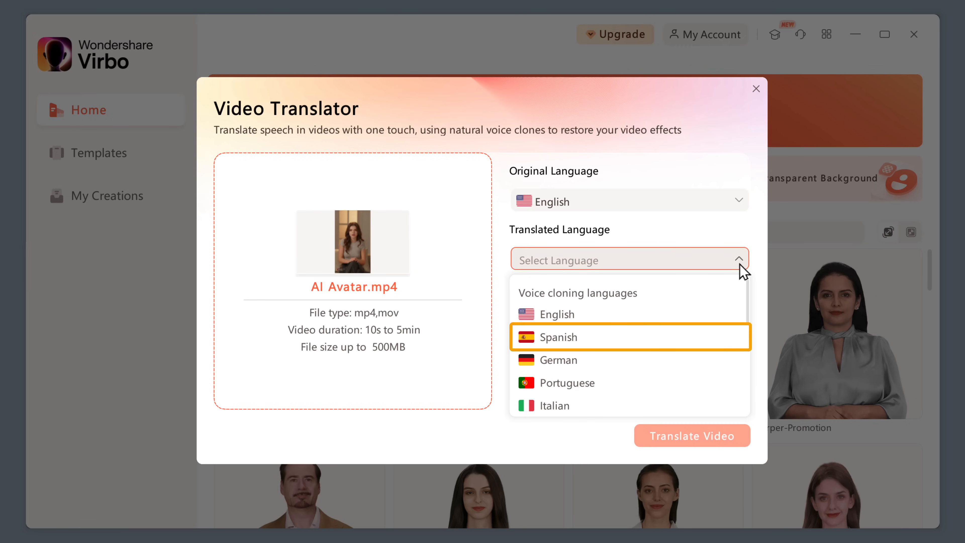
left_click(555, 337)
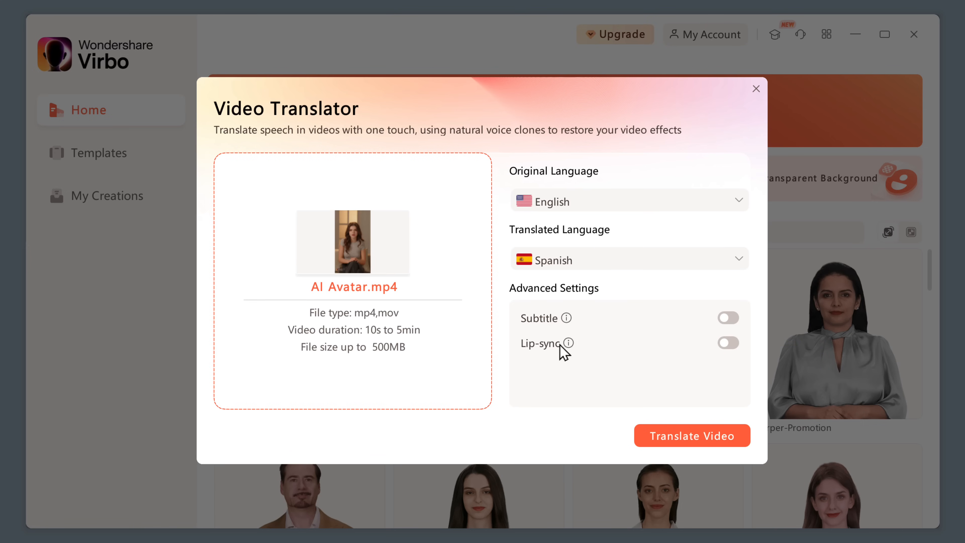
left_click(727, 343)
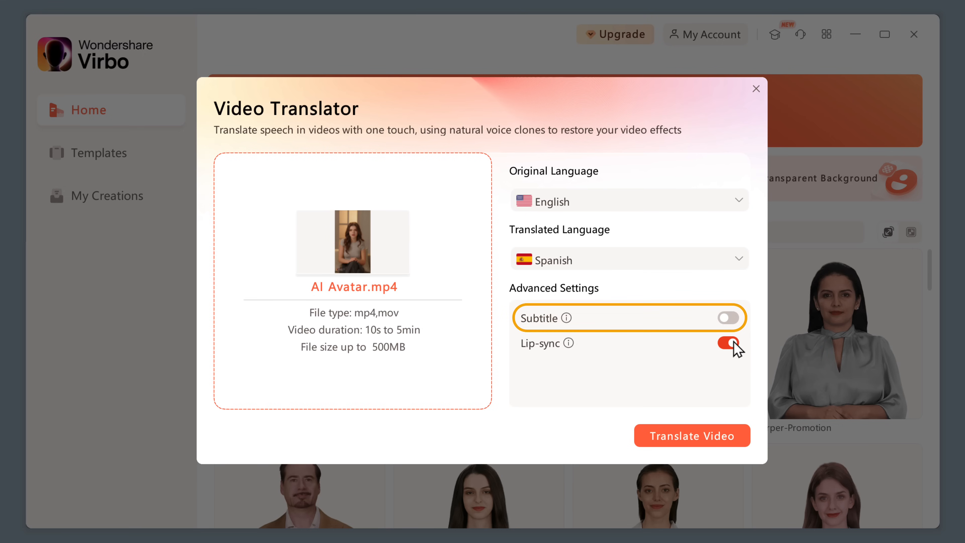
mouse_move(721, 393)
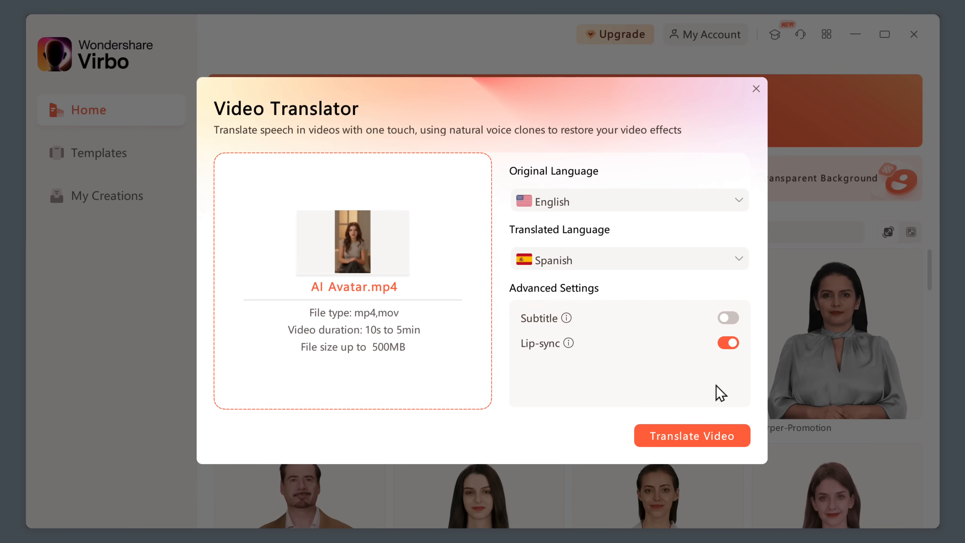
left_click(692, 436)
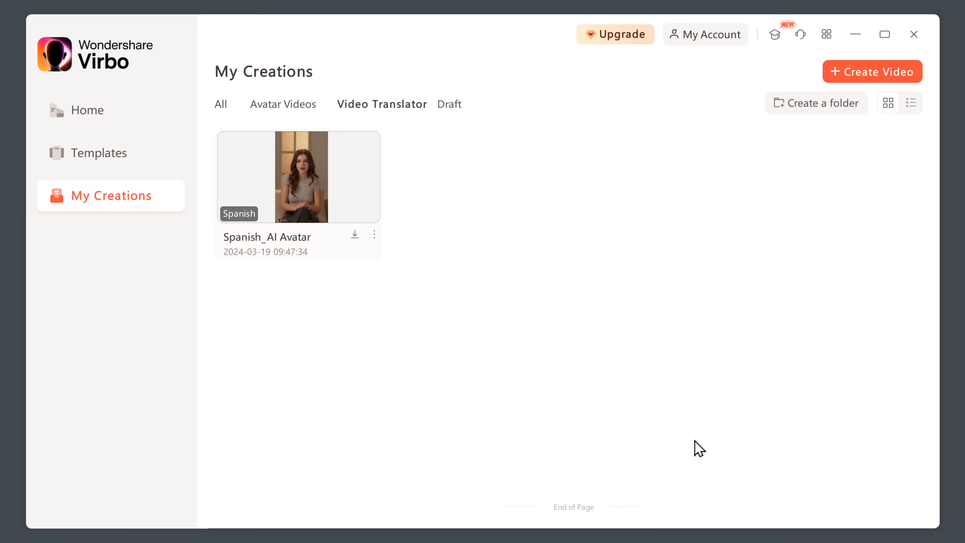
Show the Virbo pricing page's Compare All plans table in Chrome
left_click(299, 176)
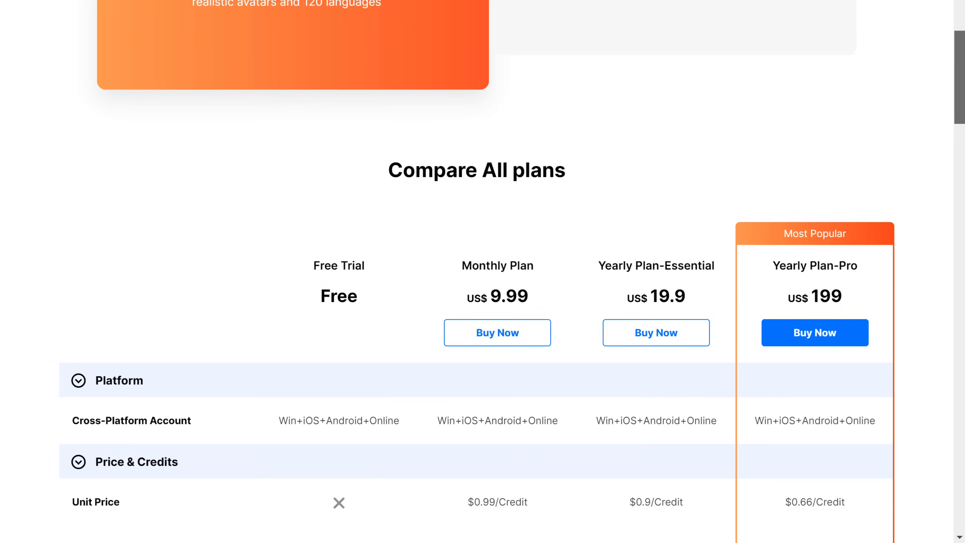
scroll("down", 3)
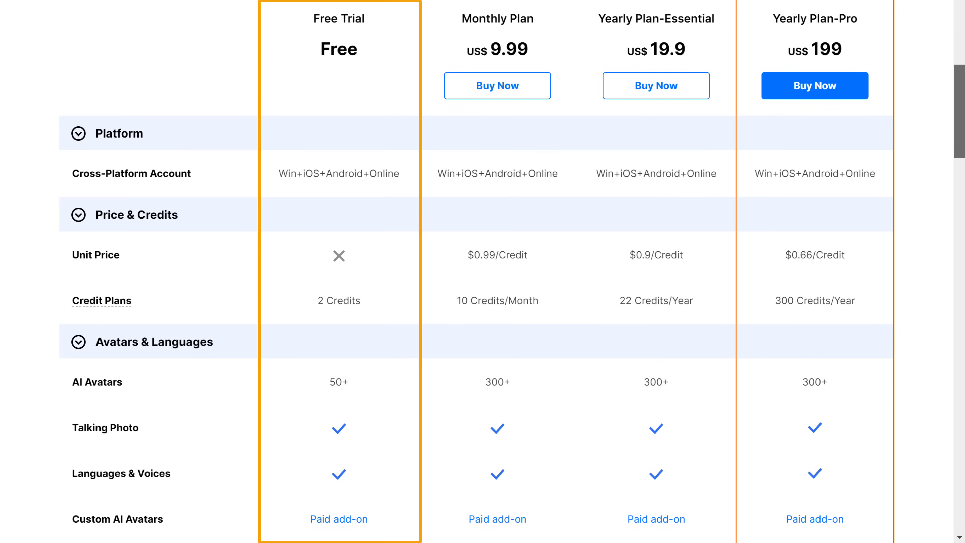
mouse_move(338, 256)
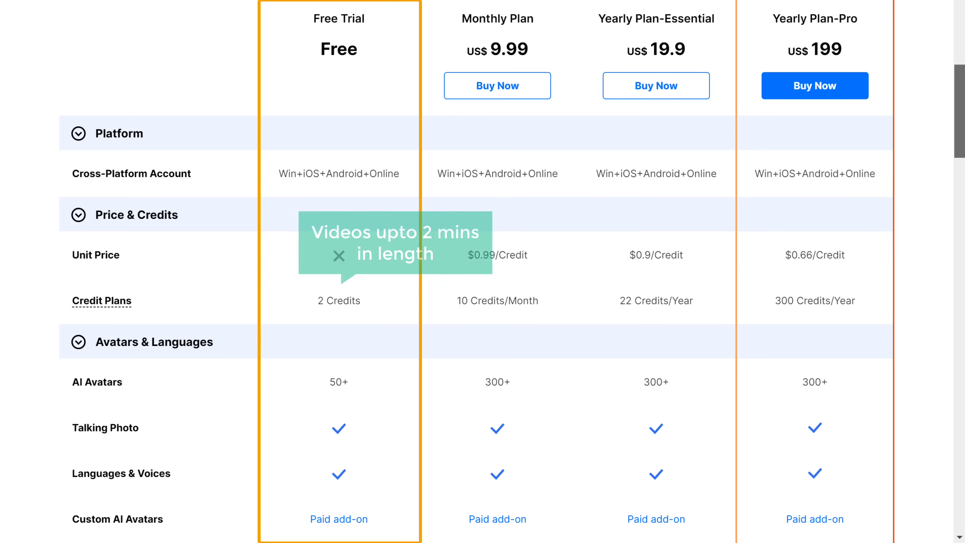
left_click(339, 256)
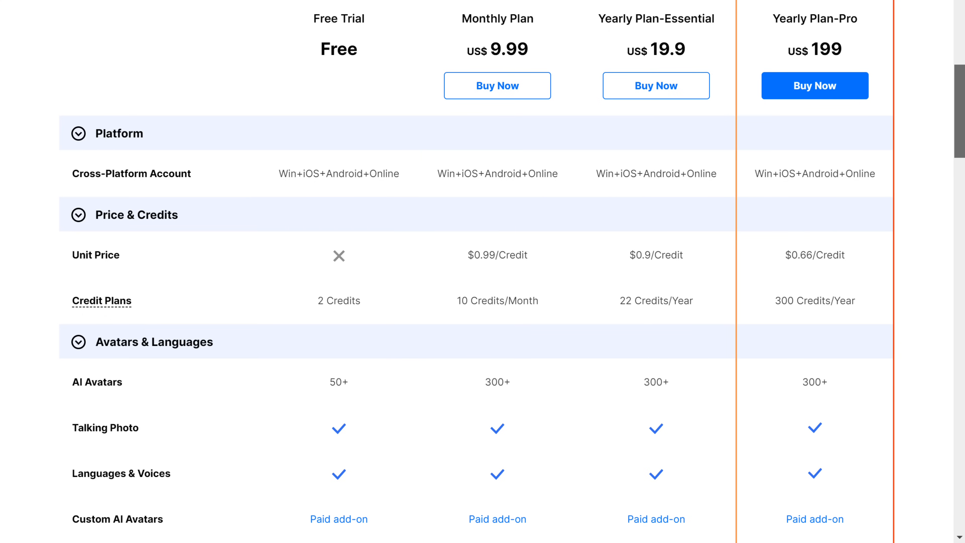